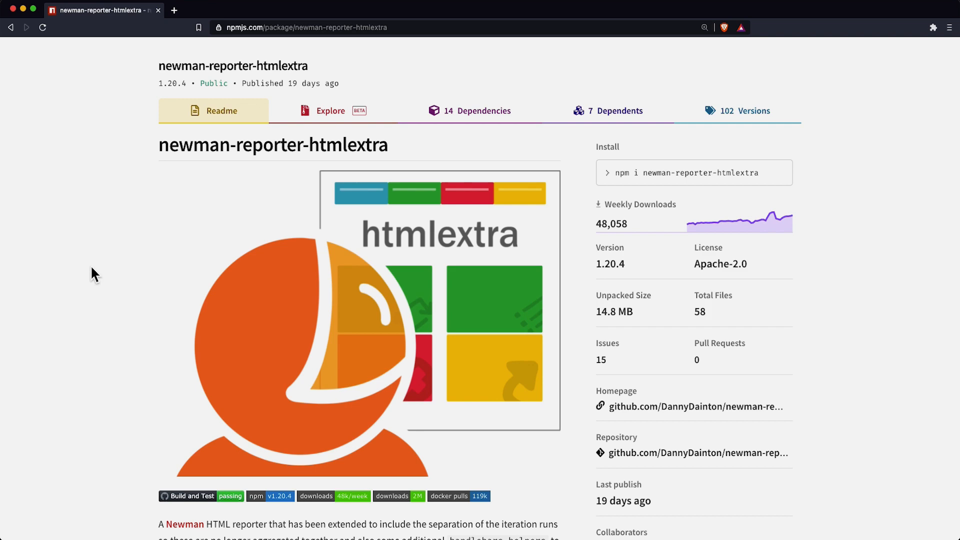
Scroll the newman-reporter-htmlextra npm page to its Install and Usage sections, then switch applications
scroll(down, 3)
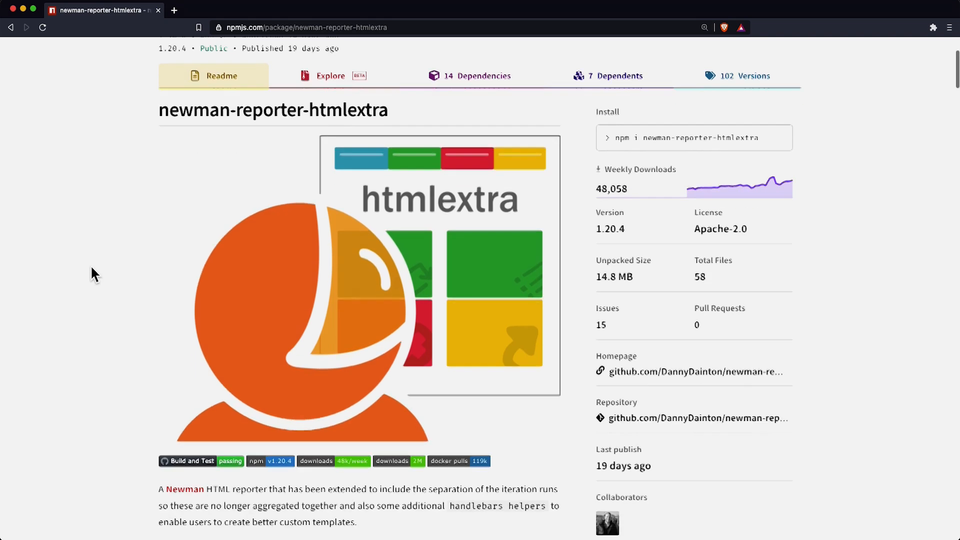
scroll(down, 3)
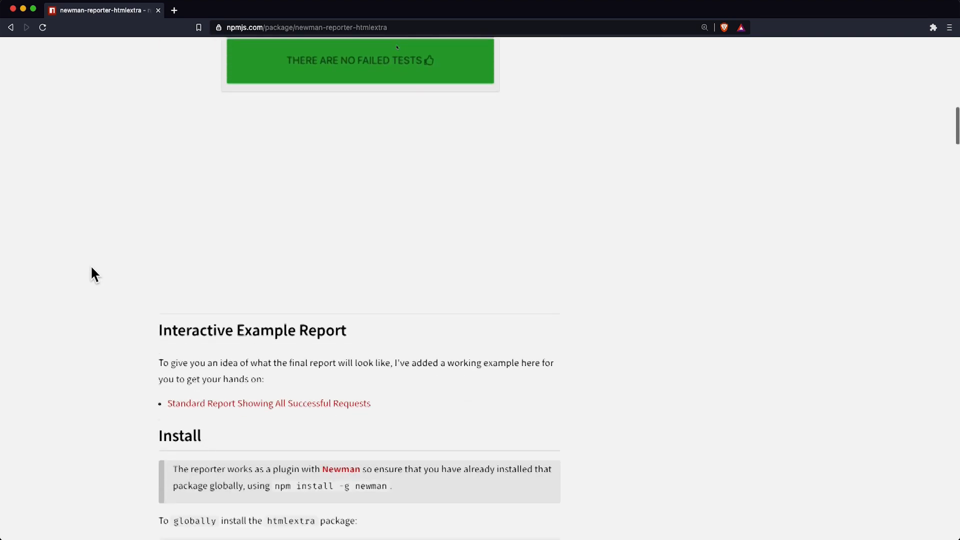
scroll(down, 3)
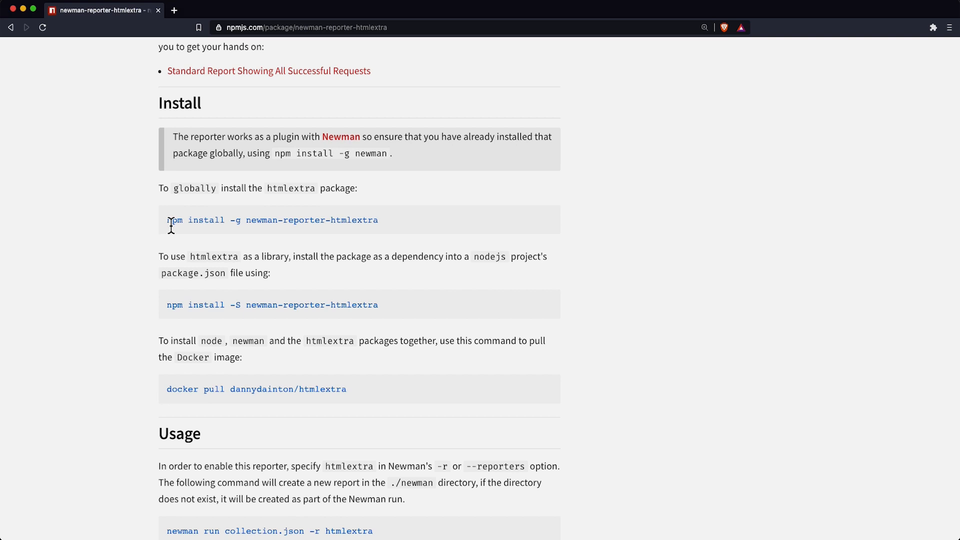
mouse_move(387, 233)
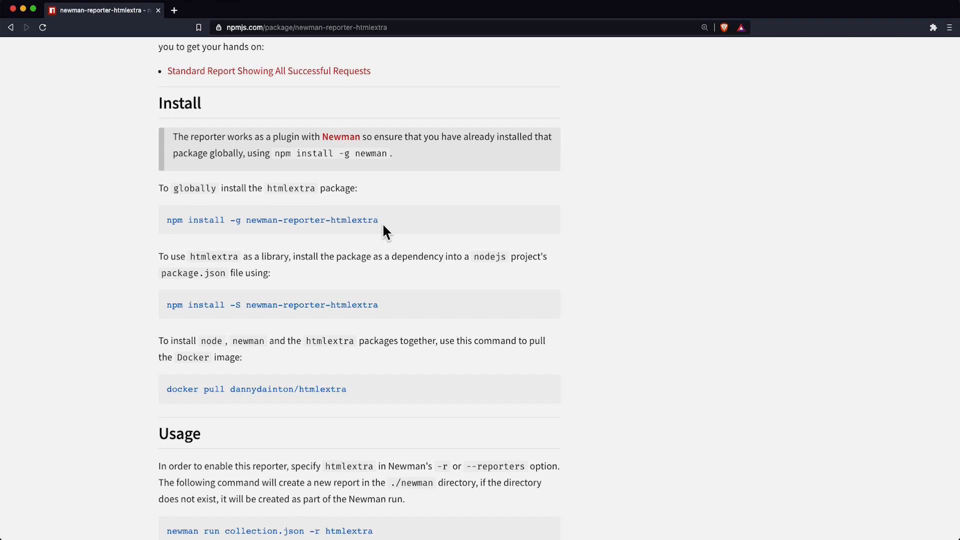
key(cmd+tab)
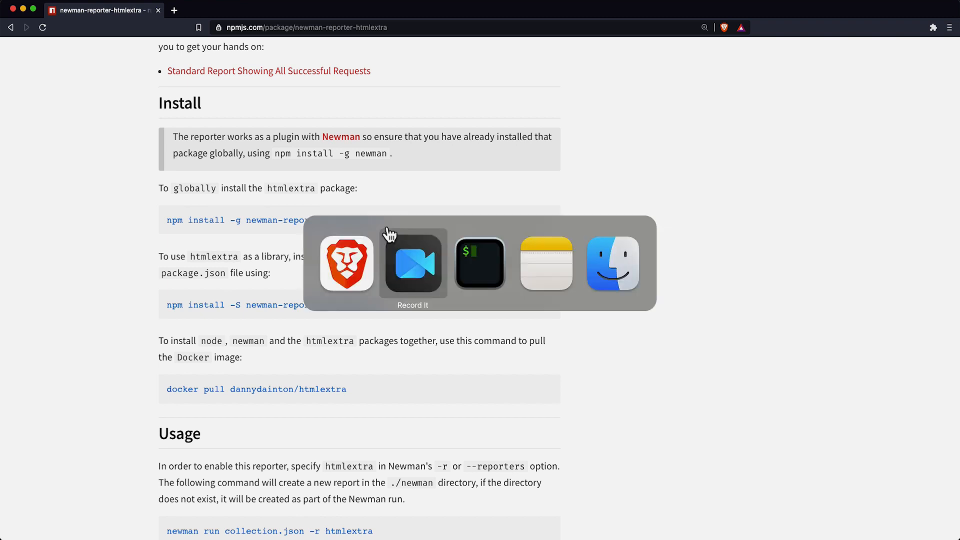
Run 'newman run Level_Up_Collection.json -r htmlextra -n 3' in Terminal to generate the report
click(480, 263)
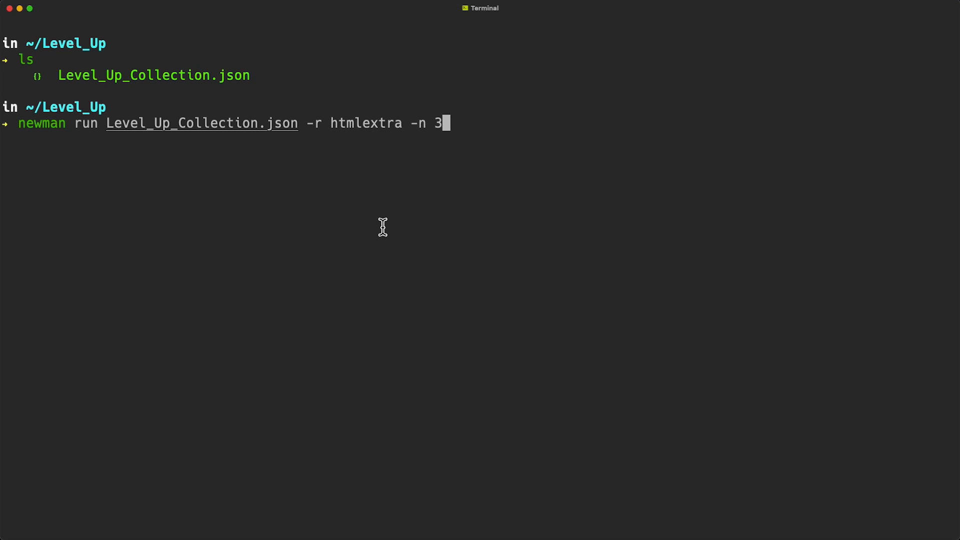
mouse_move(53, 155)
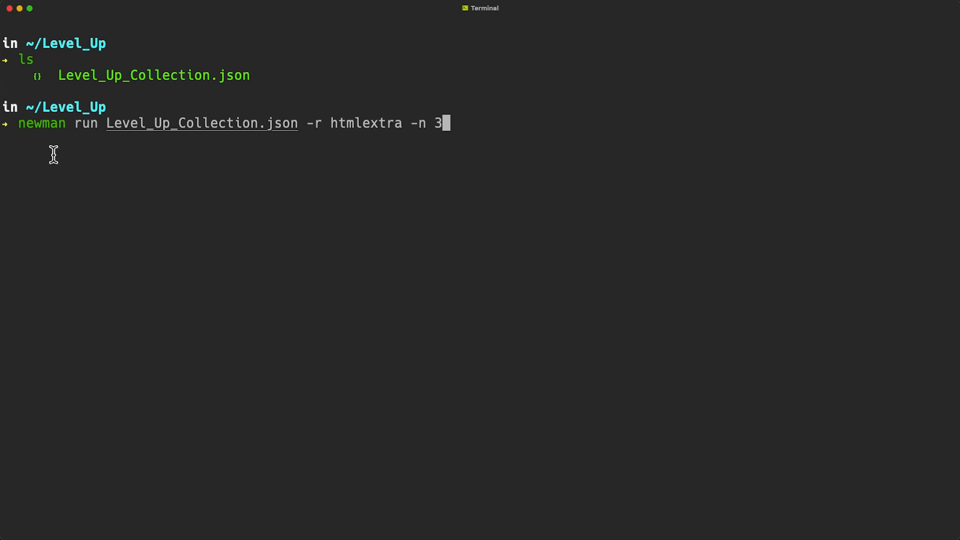
mouse_move(133, 152)
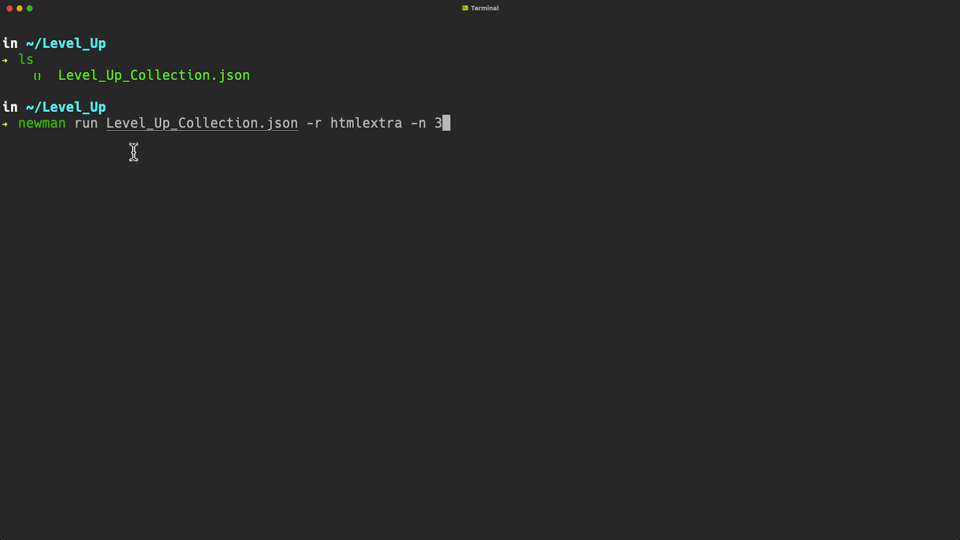
mouse_move(281, 153)
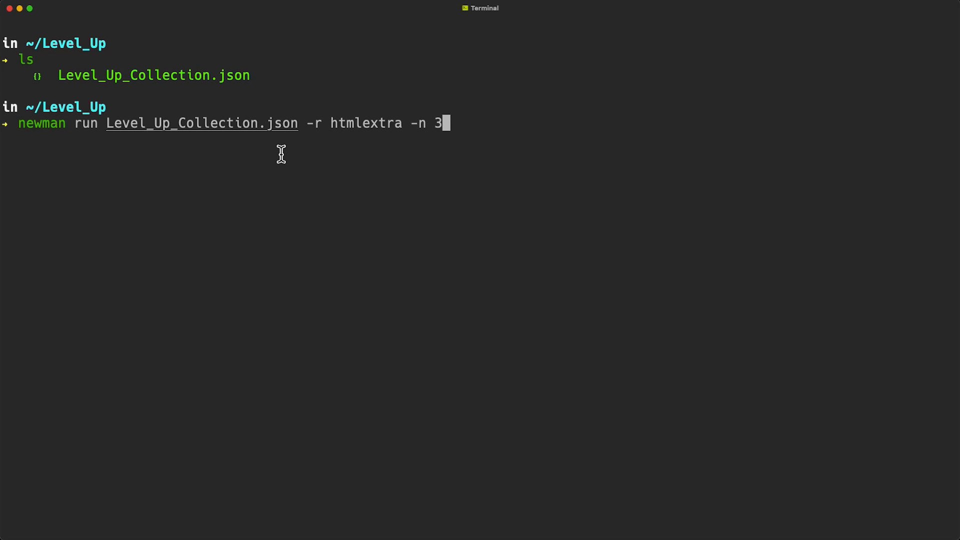
mouse_move(317, 154)
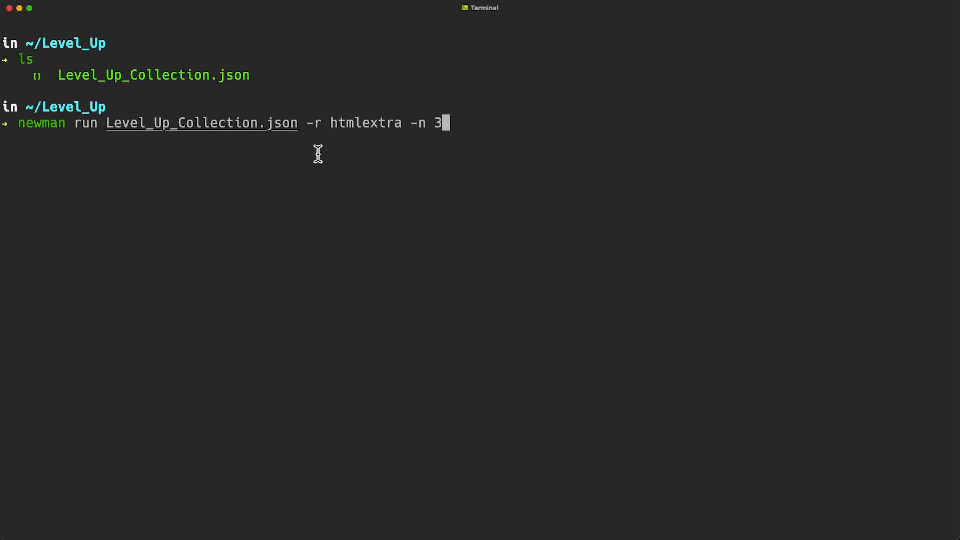
mouse_move(357, 154)
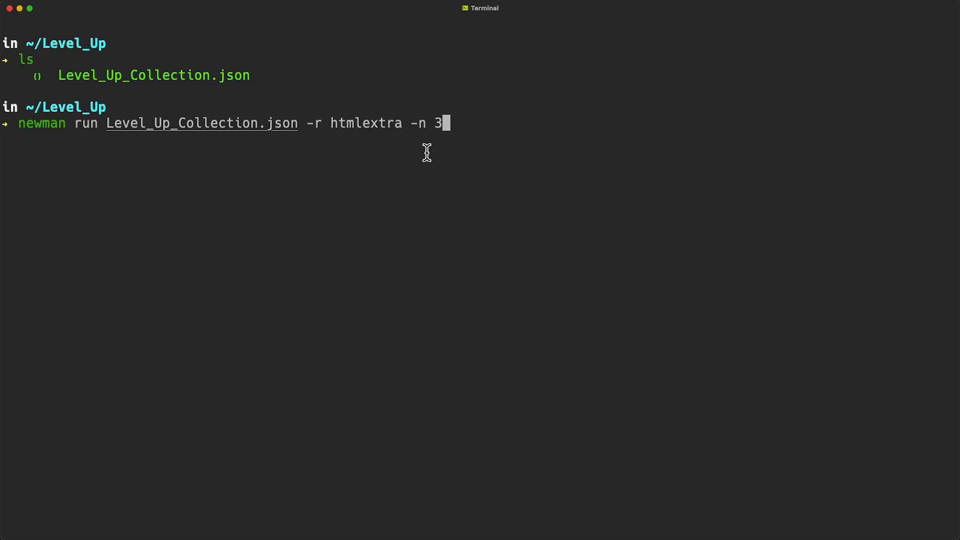
mouse_move(442, 152)
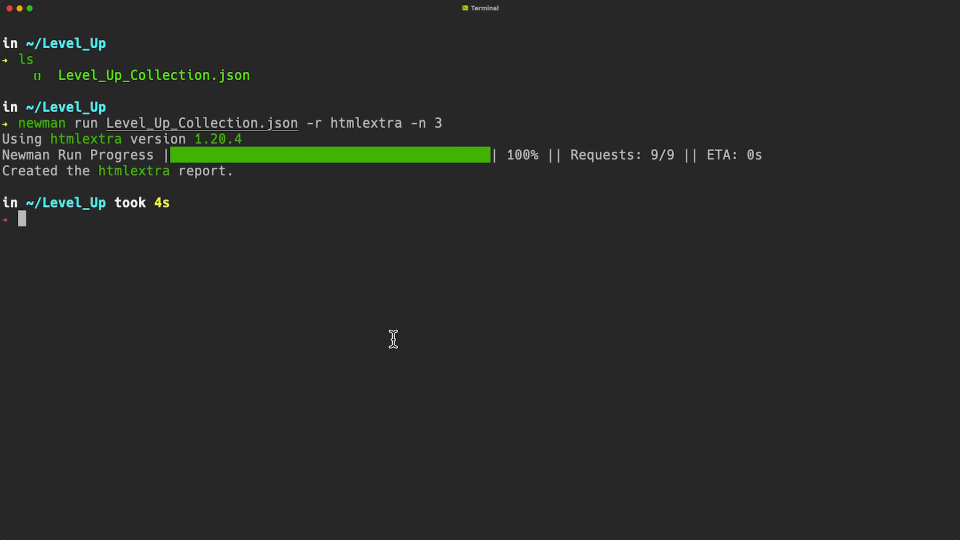
text(tree)
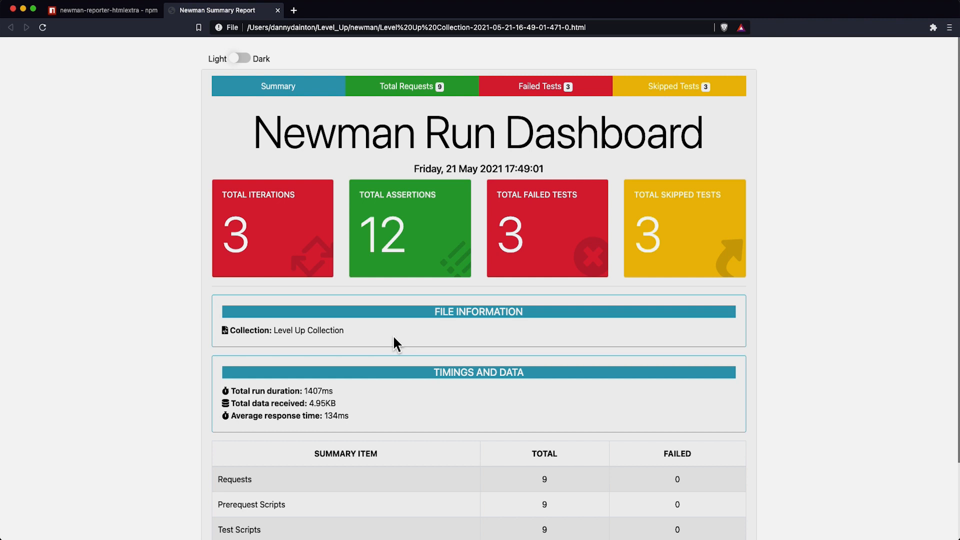
mouse_move(222, 102)
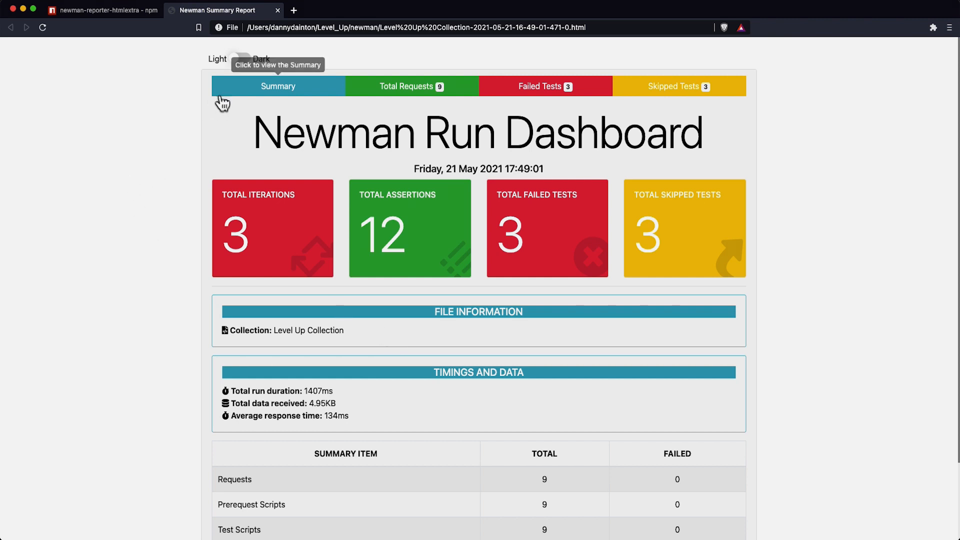
Toggle the Newman Run Dashboard to Dark and scroll through its summary figures
click(239, 59)
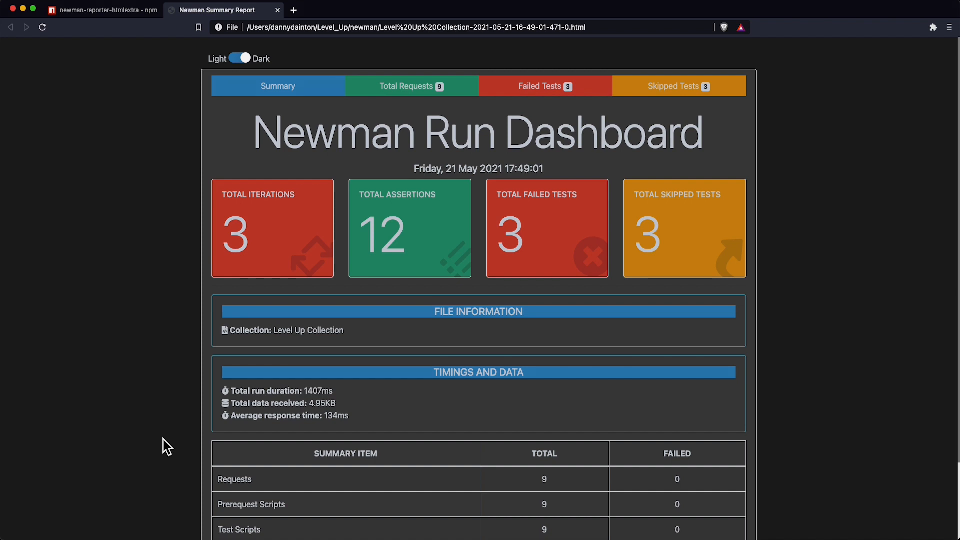
scroll(down, 3)
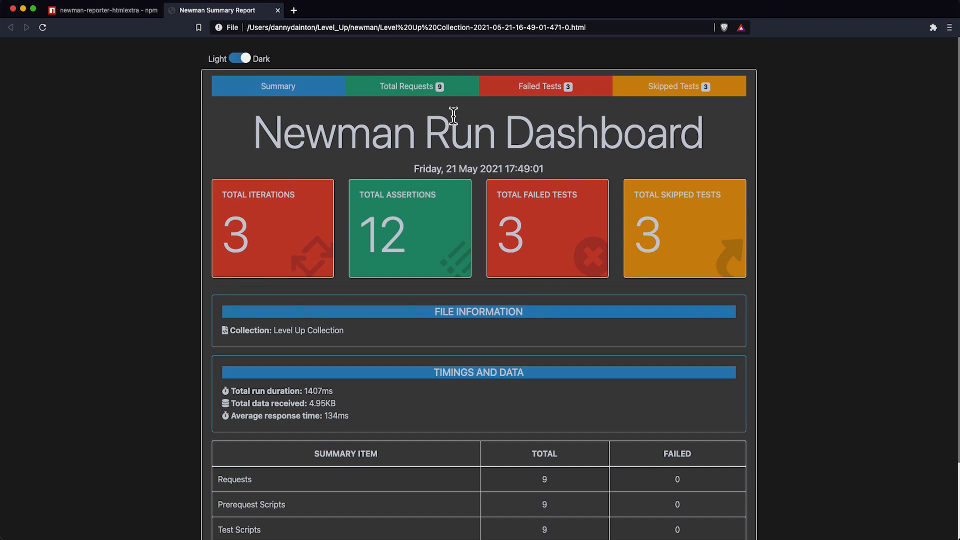
mouse_move(545, 86)
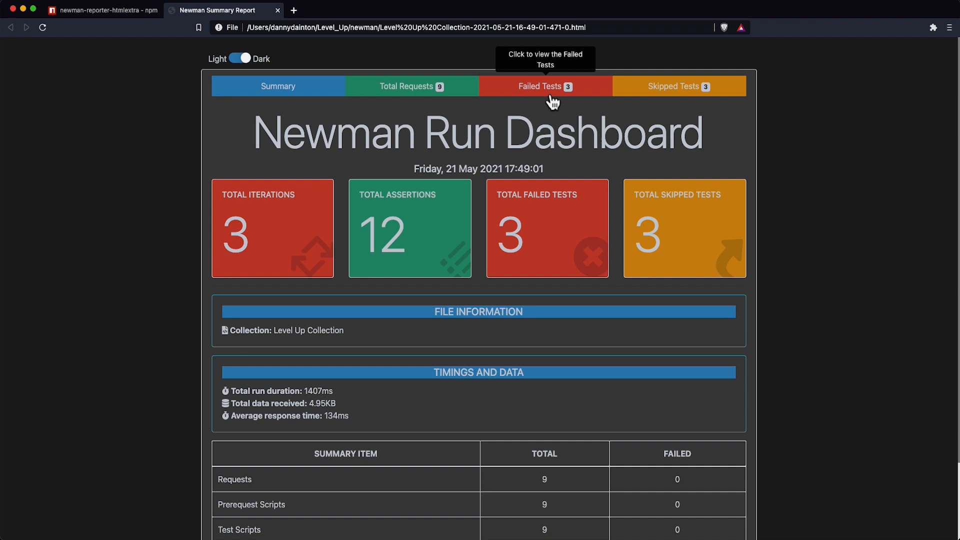
Review the Failed and Skipped Tests lists, then show Total Requests across three iterations
click(543, 86)
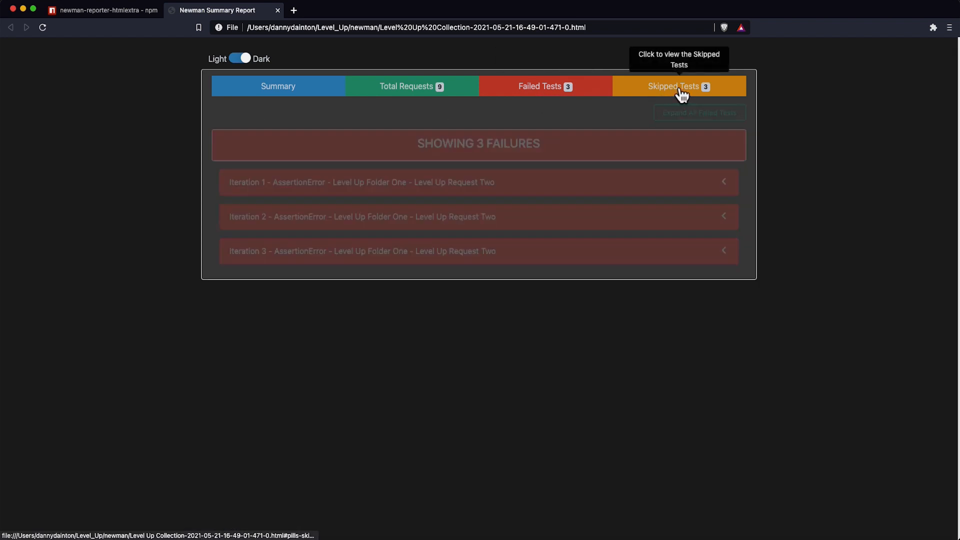
click(678, 86)
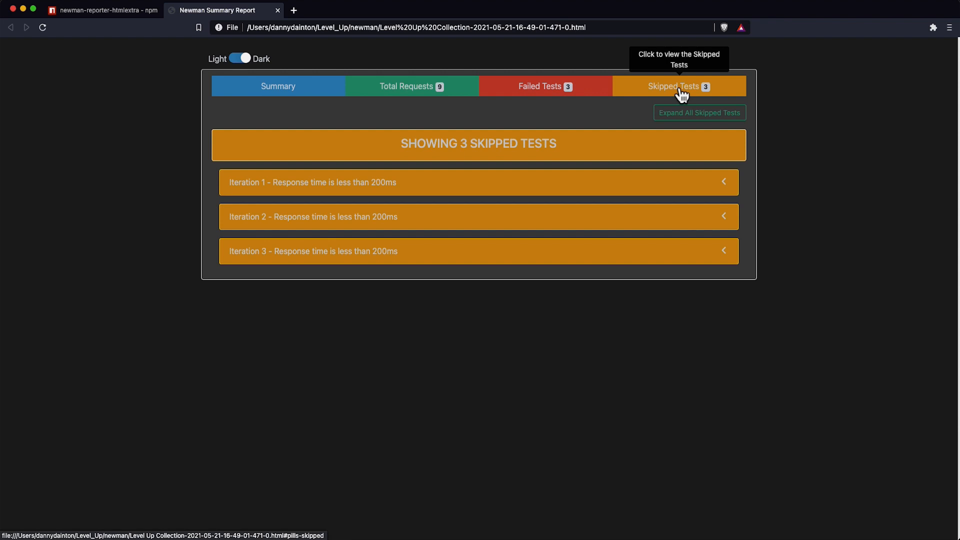
mouse_move(368, 97)
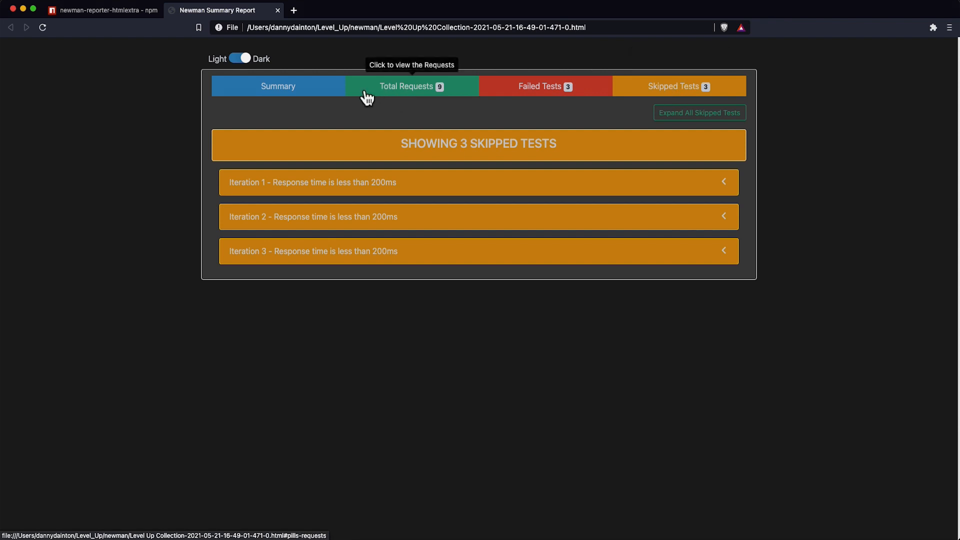
click(405, 86)
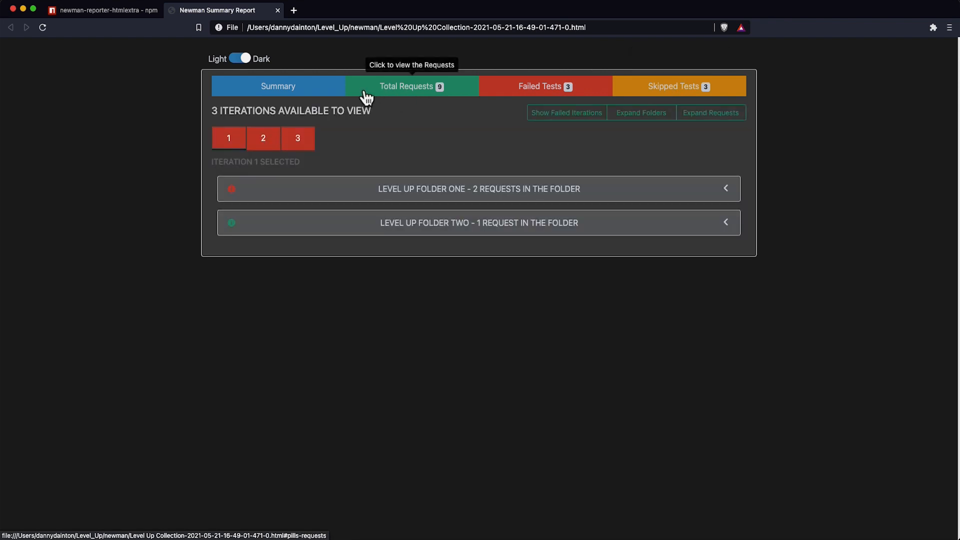
mouse_move(228, 138)
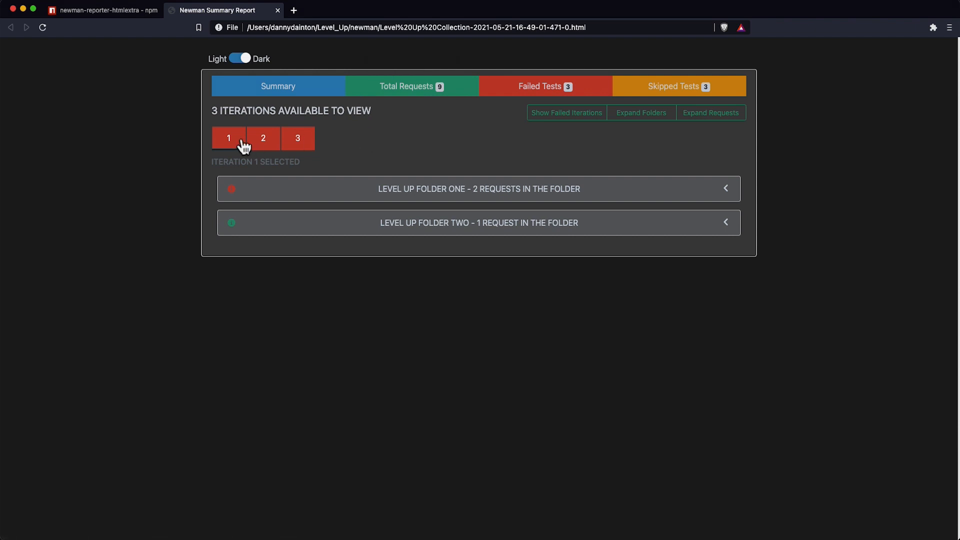
mouse_move(459, 167)
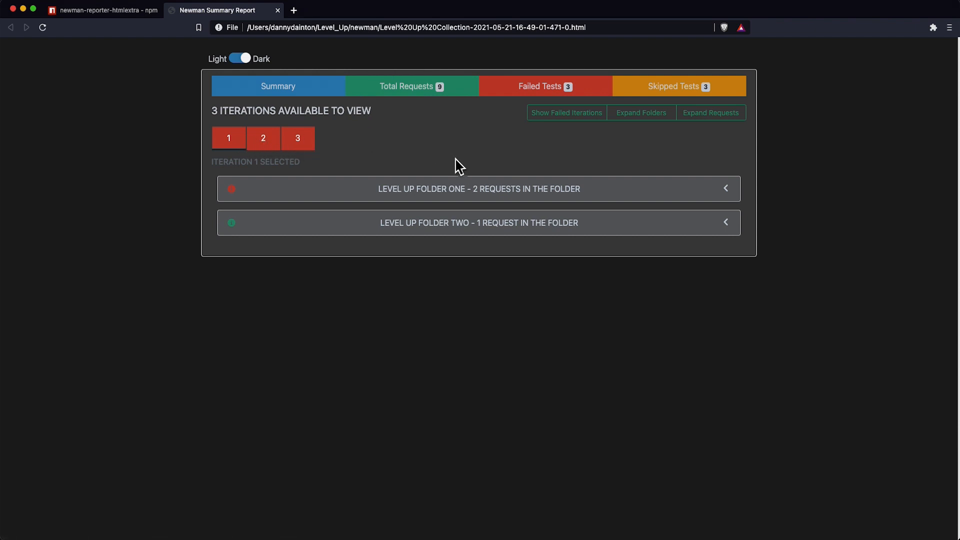
Expand Level Up Folder One, review Level Up Request Two's status-code failure, then return to top
click(479, 189)
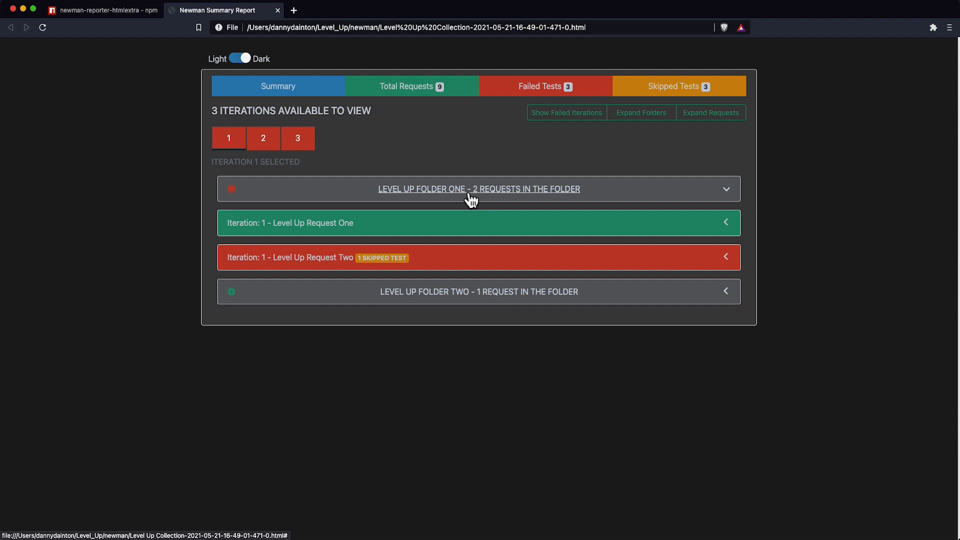
mouse_move(343, 196)
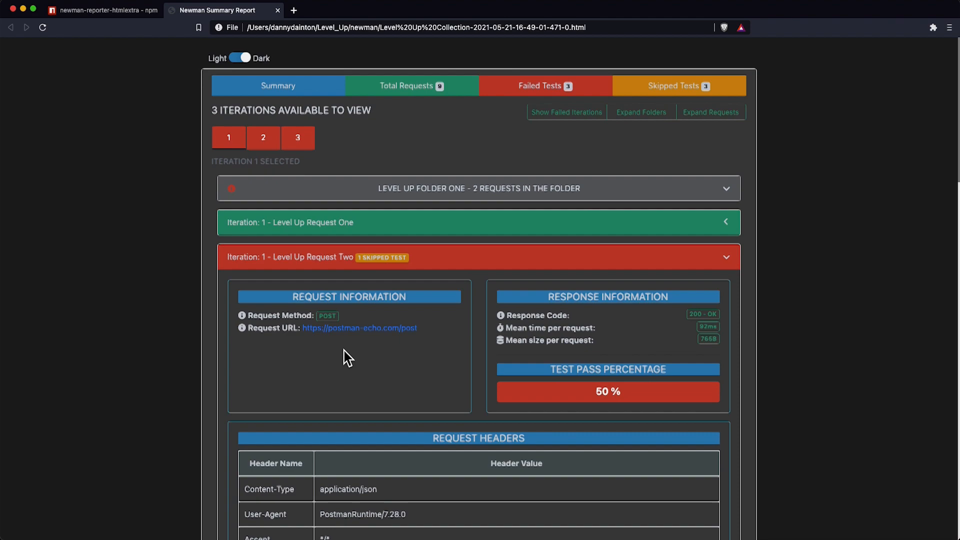
scroll(down, 3)
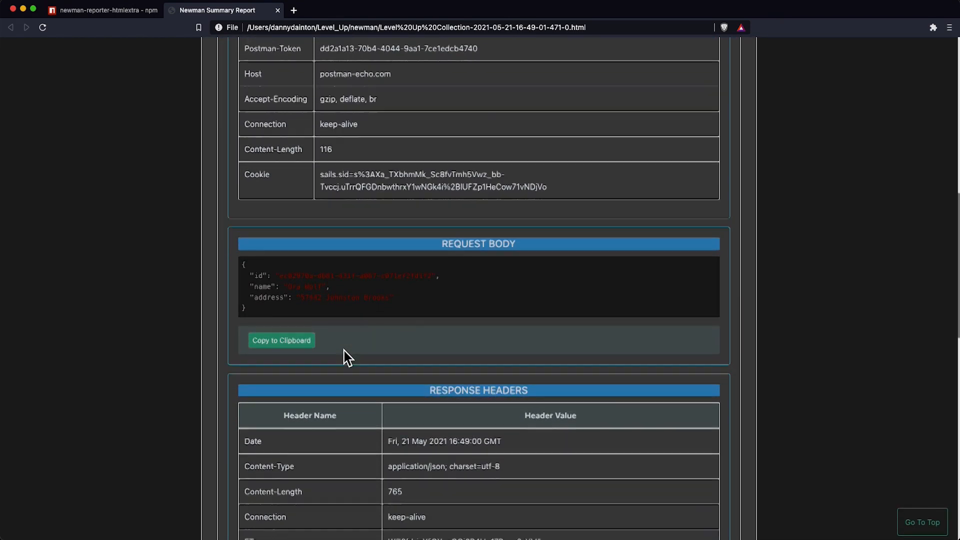
scroll(down, 3)
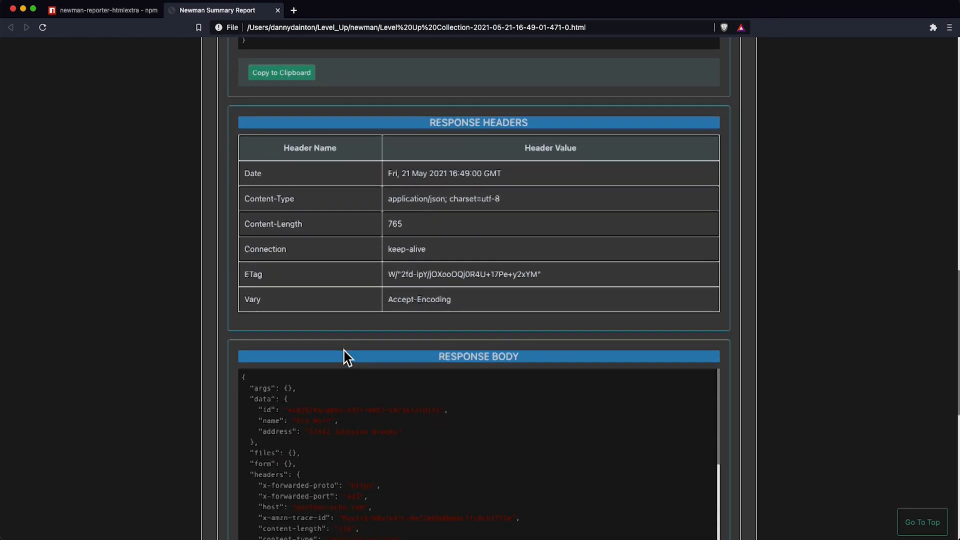
scroll(down, 3)
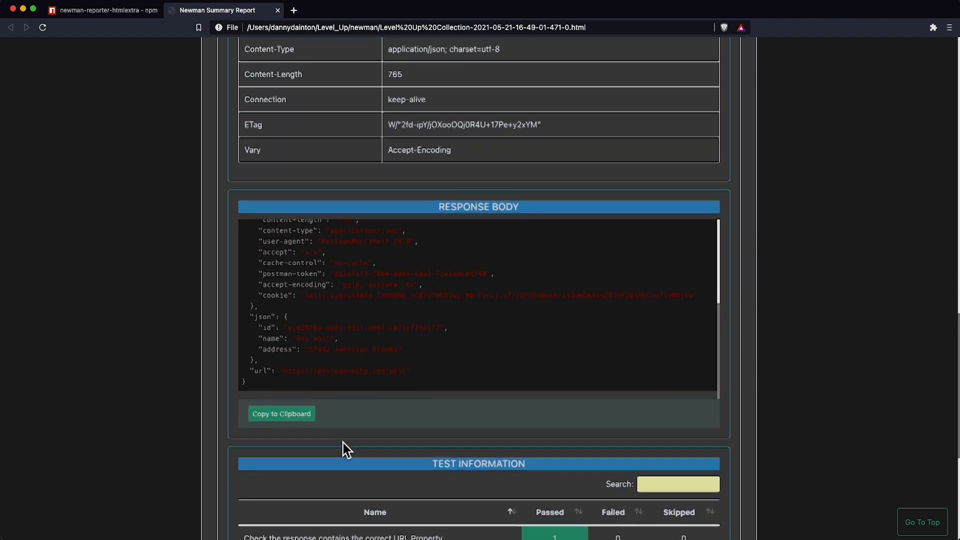
scroll(down, 3)
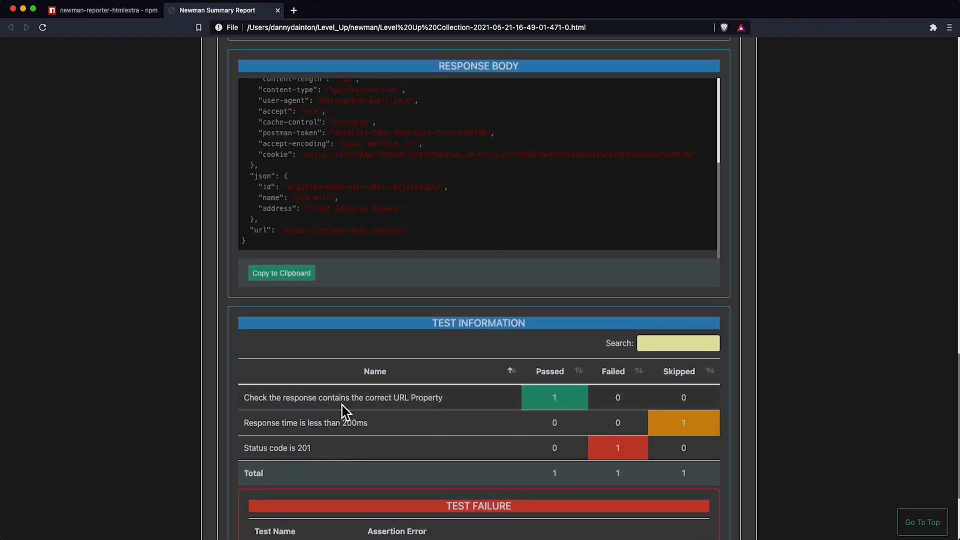
scroll(down, 3)
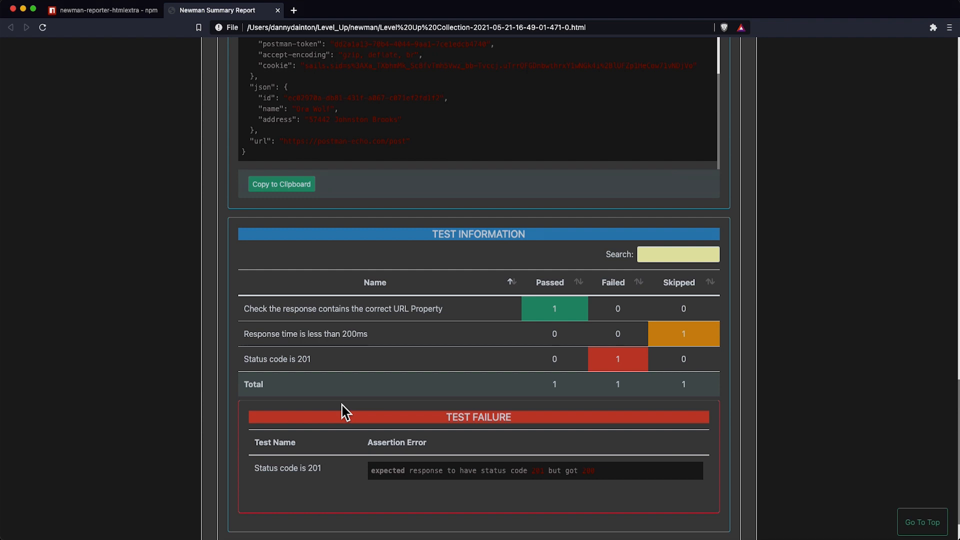
scroll(down, 3)
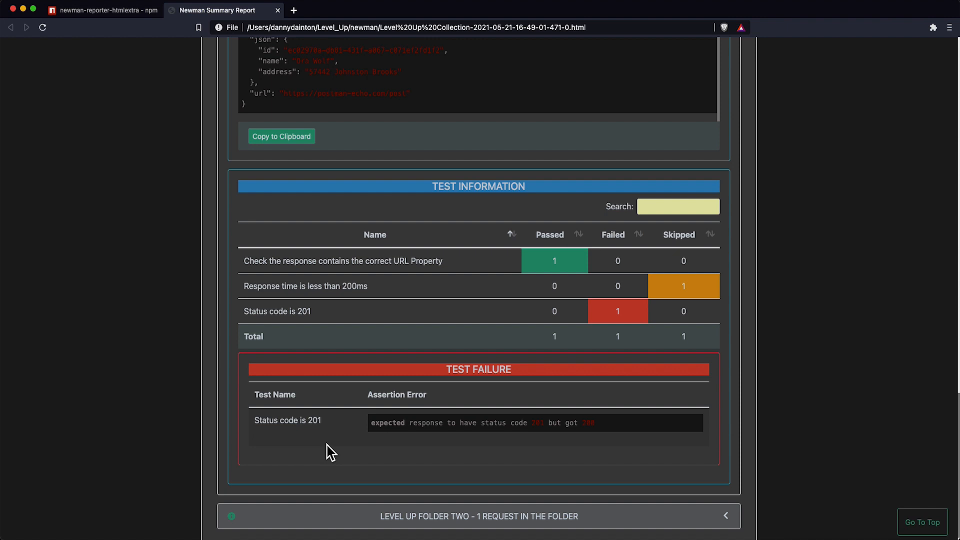
mouse_move(317, 448)
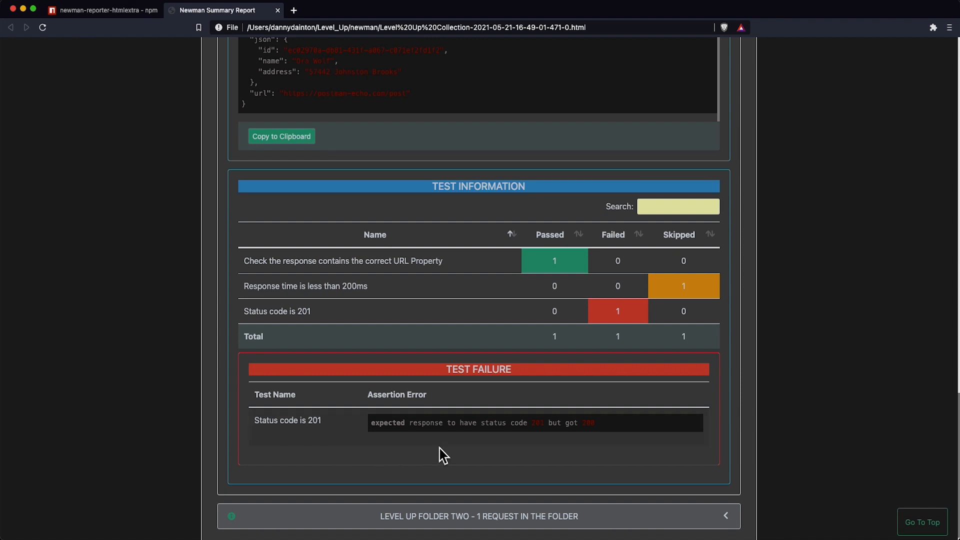
click(923, 522)
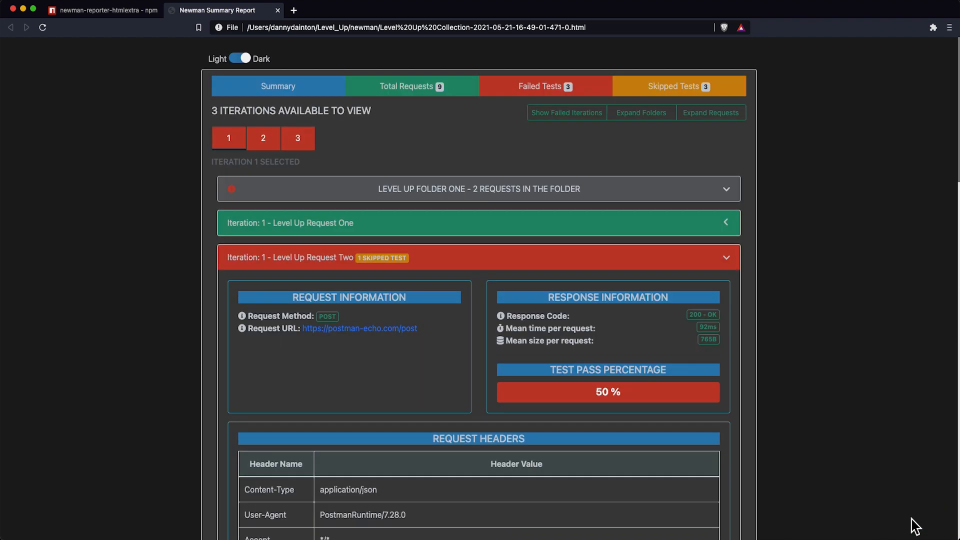
Show the Summary tab: 3 iterations, 12 assertions, 3 failed and 3 skipped tests
click(278, 86)
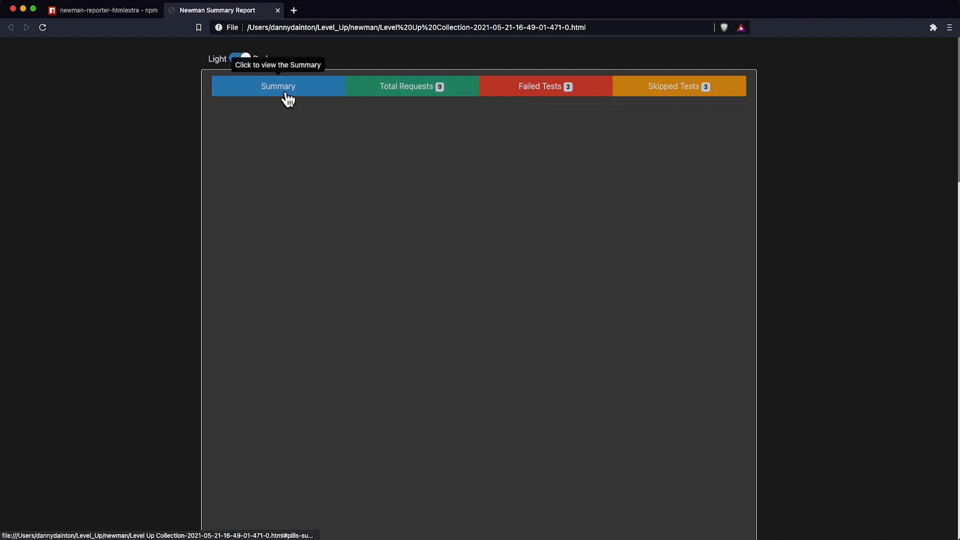
click(277, 87)
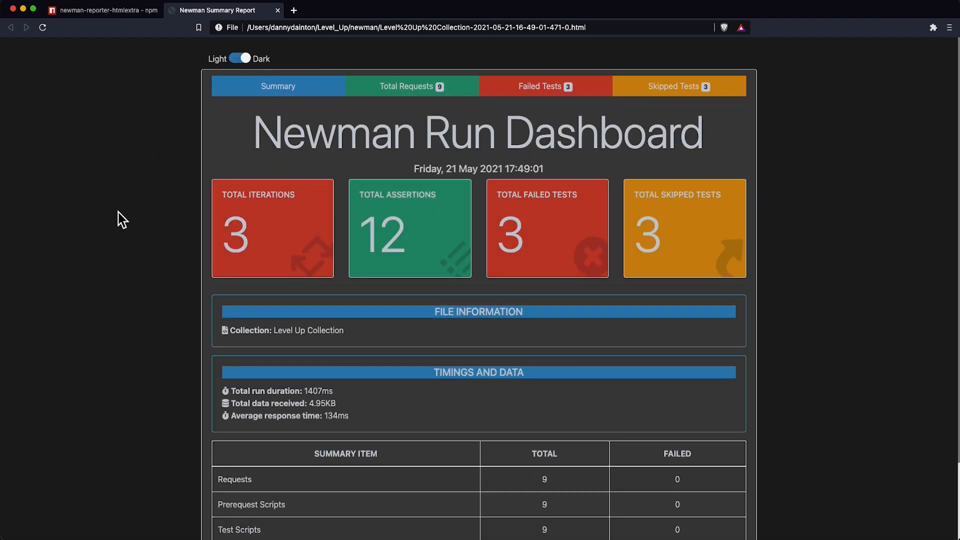